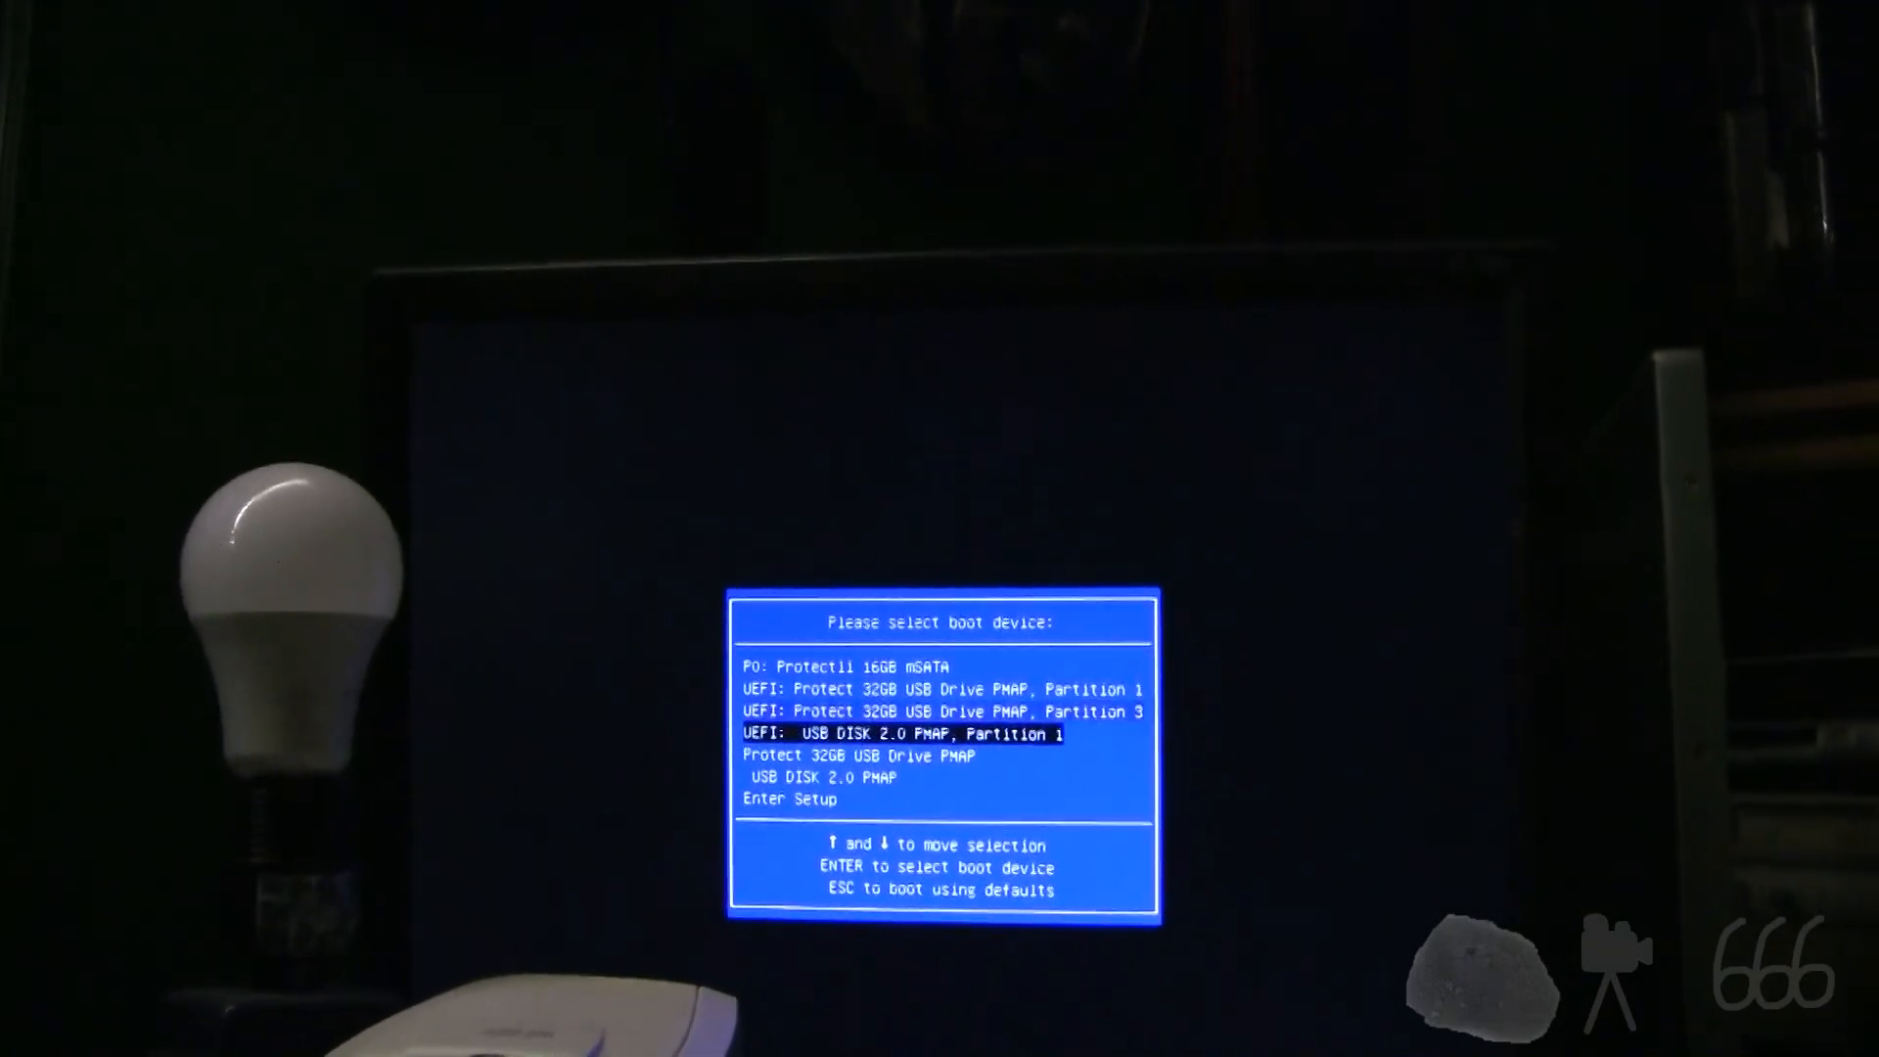
Step: Boot from the 'UEFI: USB DISK 2.0 PMAP, Partition 1' entry
key("down")
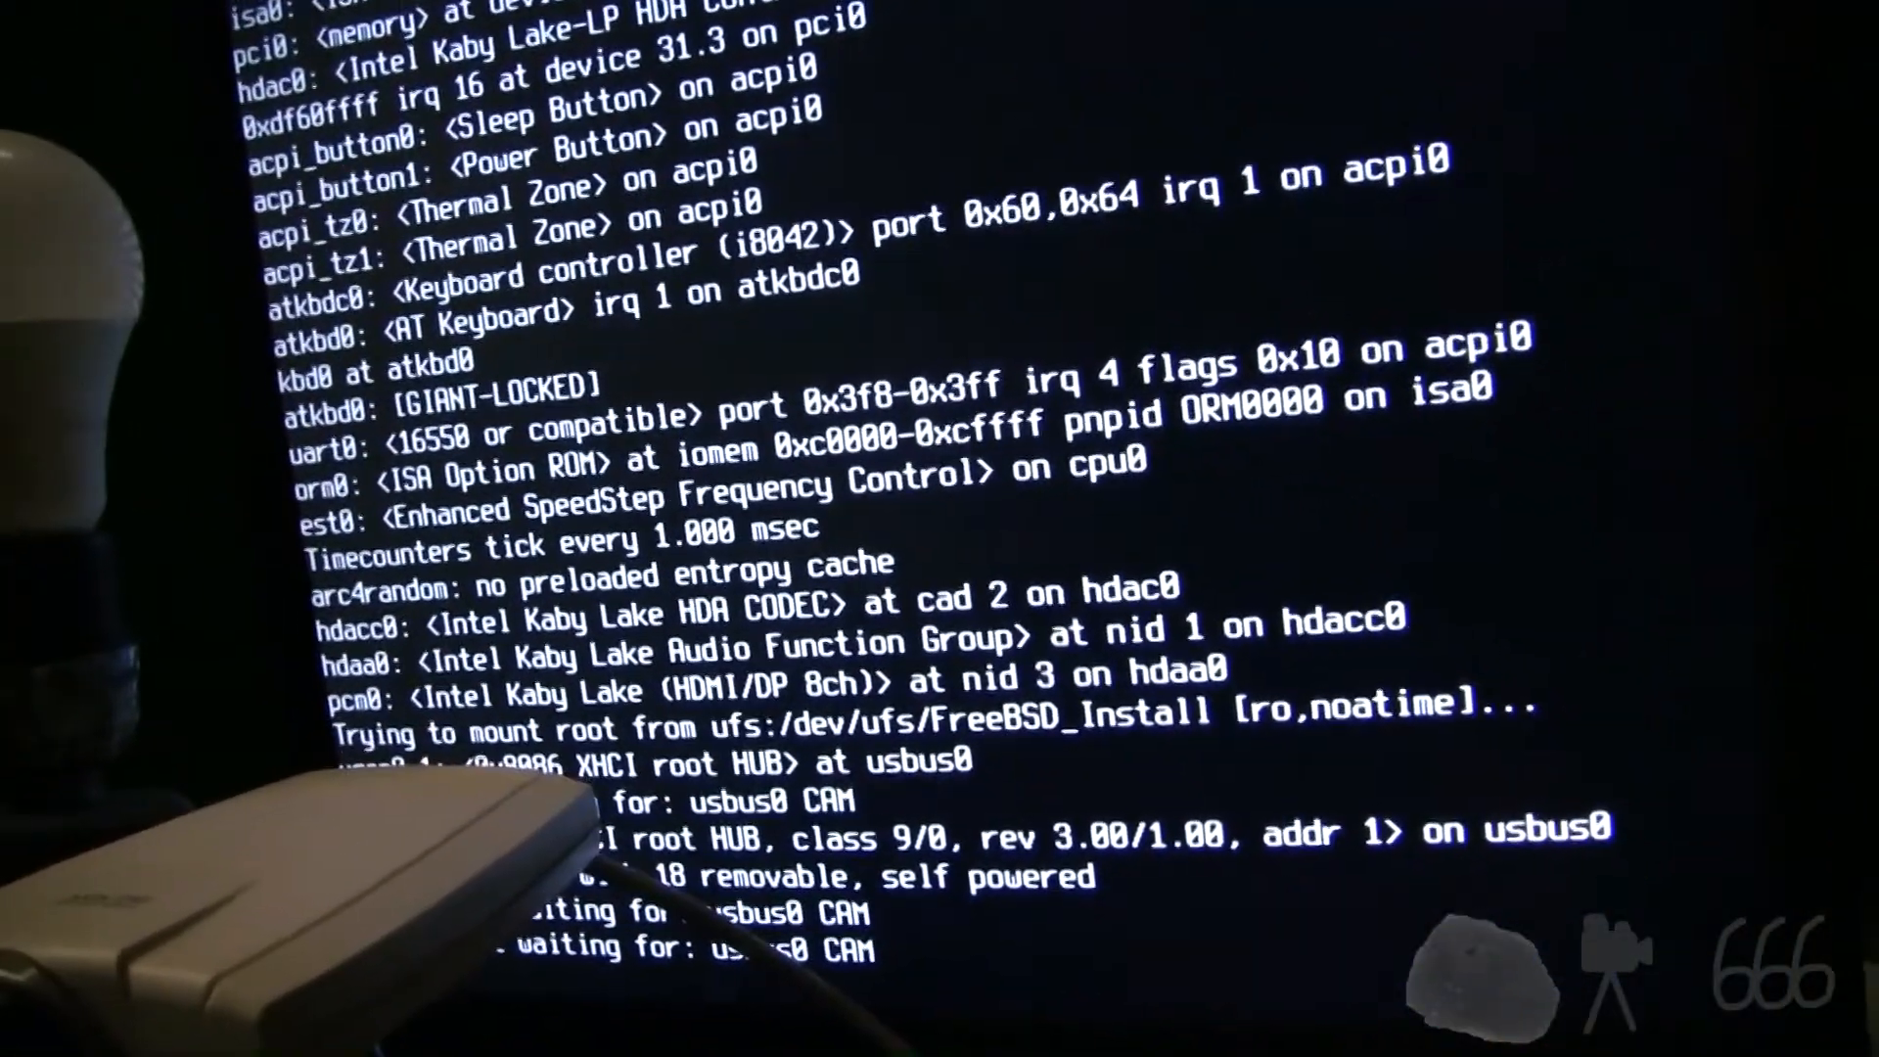
Step: Scroll through the installer's kernel and rc startup messages as it boots
scroll("down", 3)
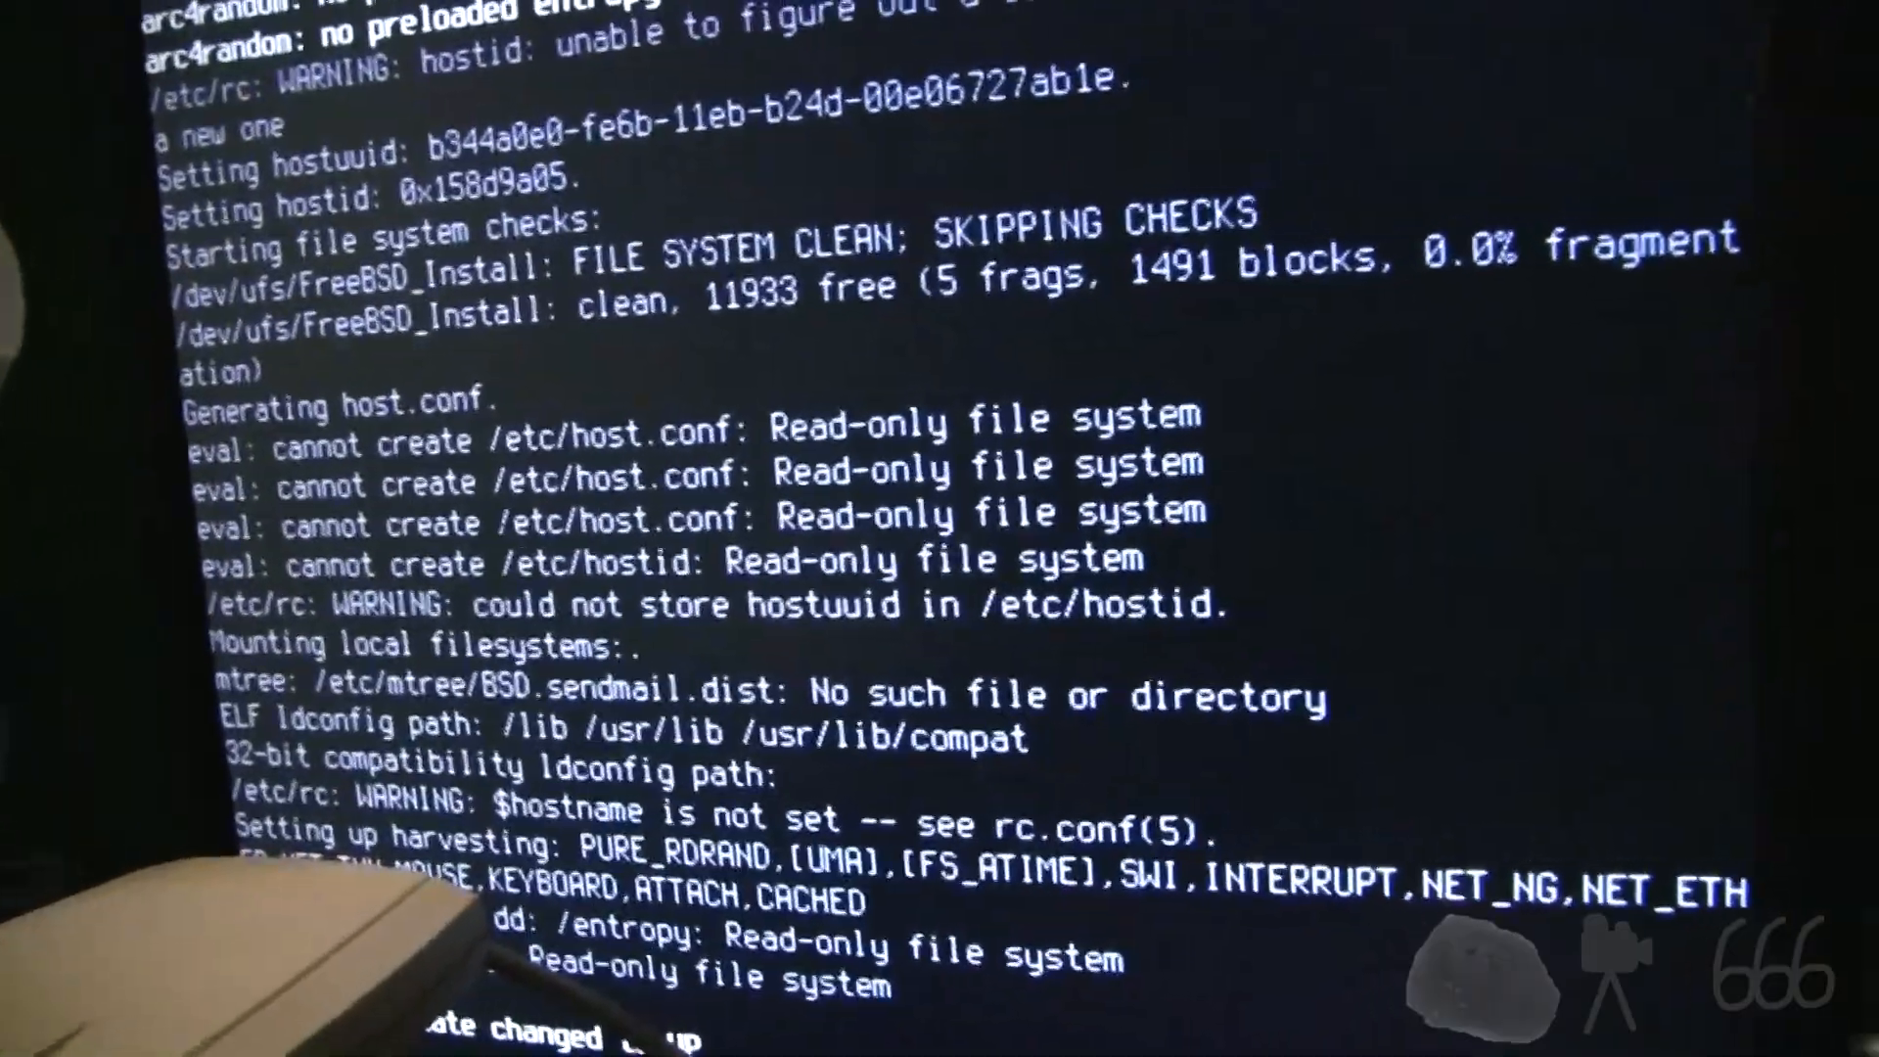
scroll("down", 3)
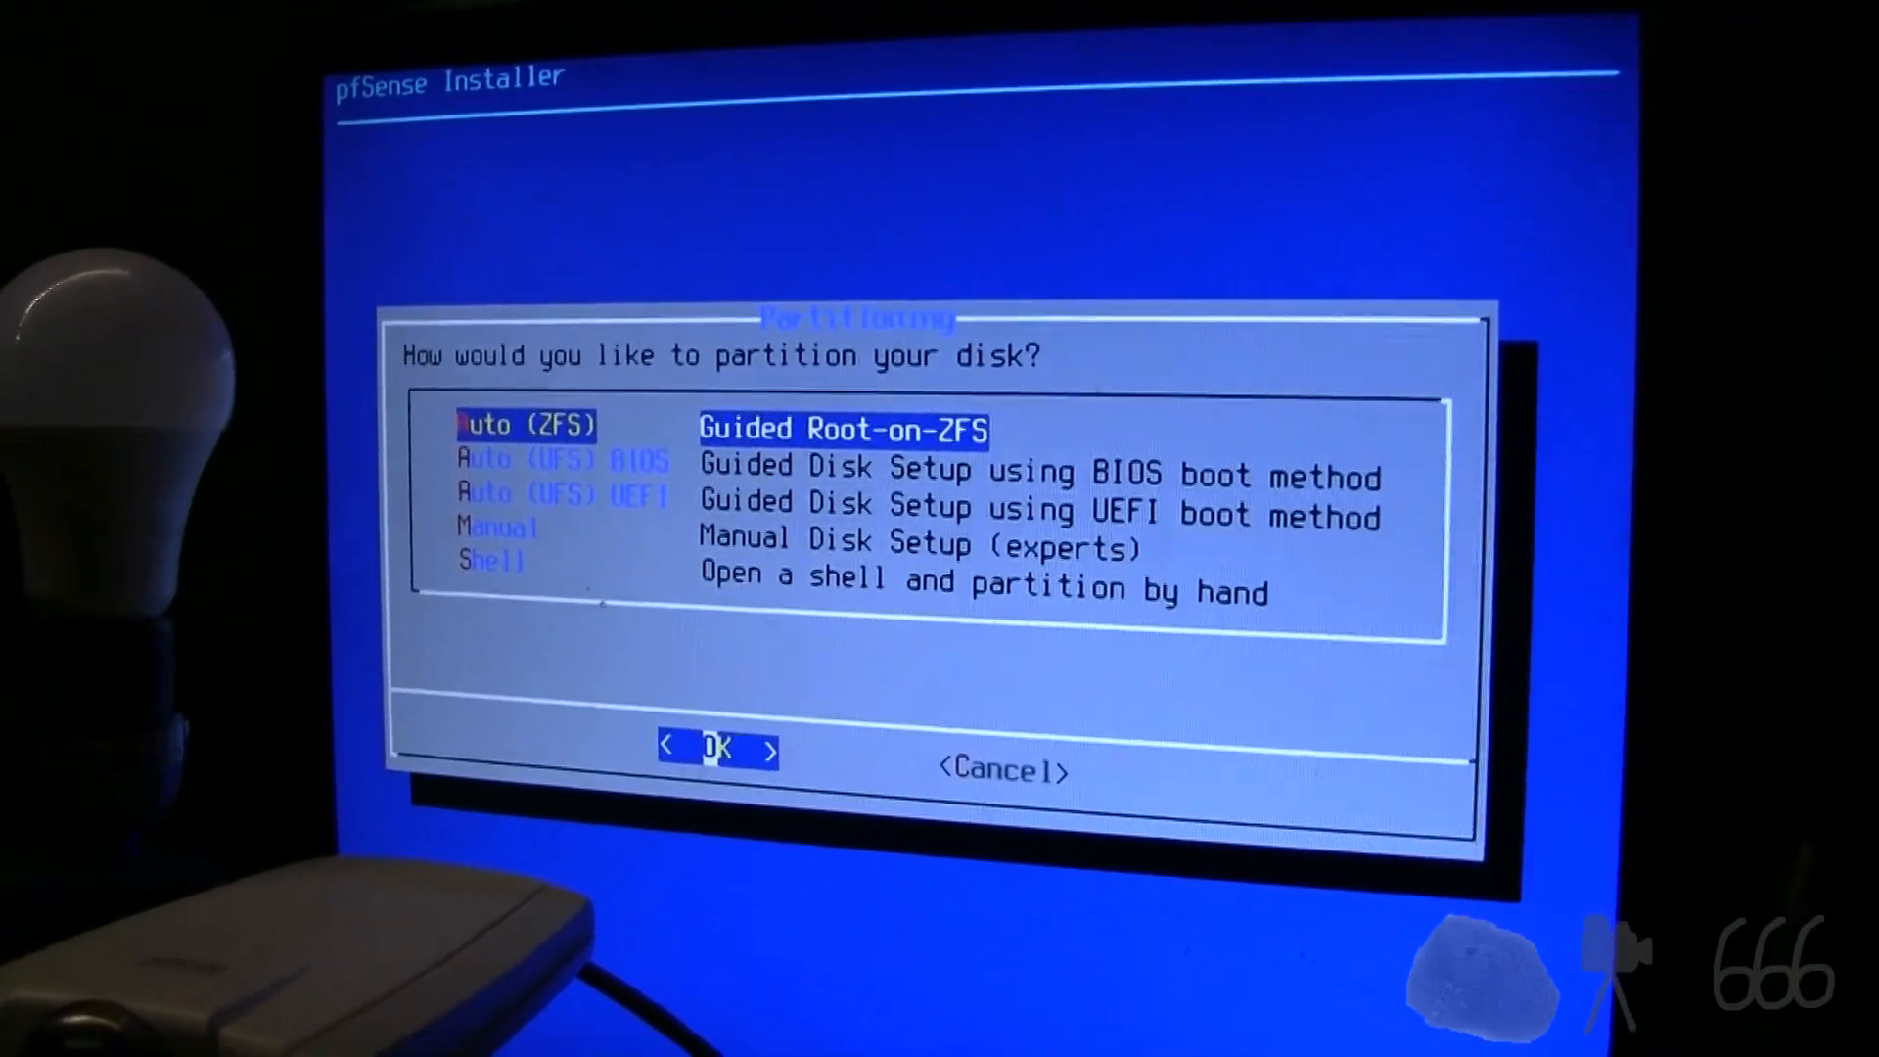
Step: Choose Auto (UFS) UEFI guided disk setup and confirm with OK
key("Down")
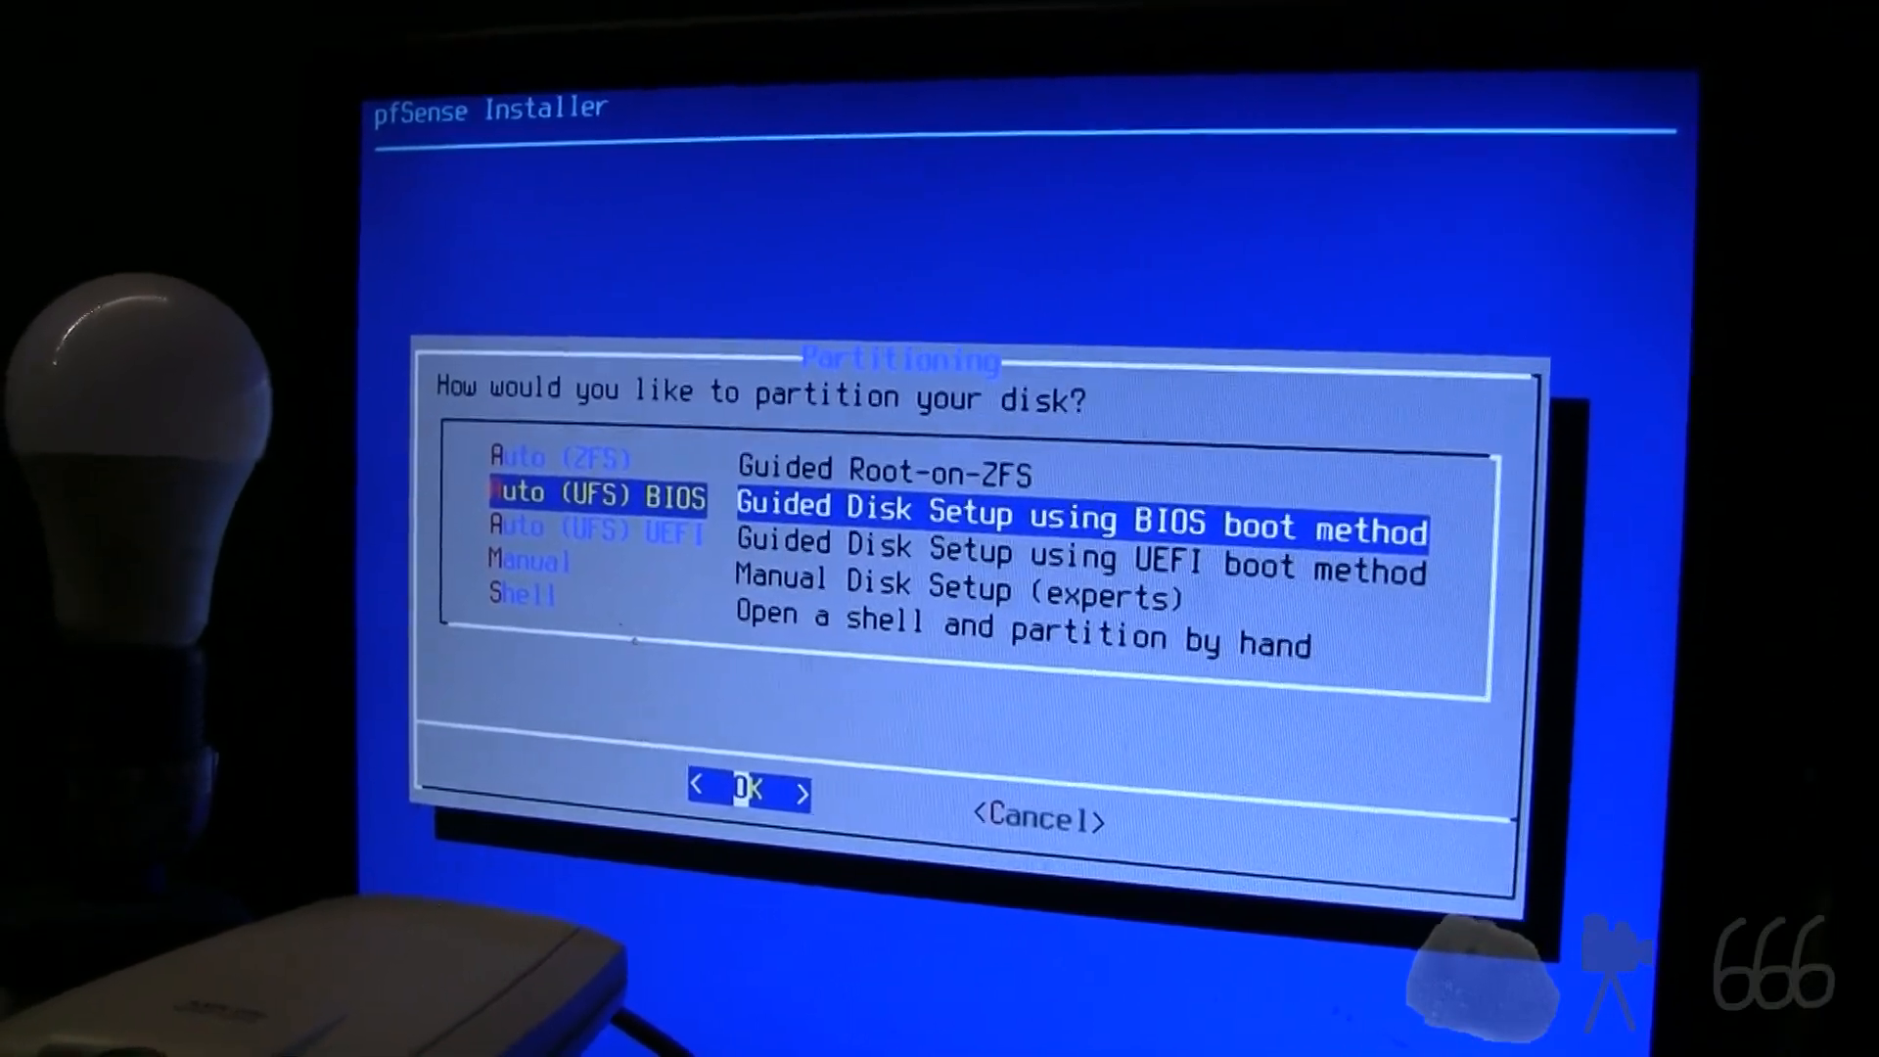
key("Down")
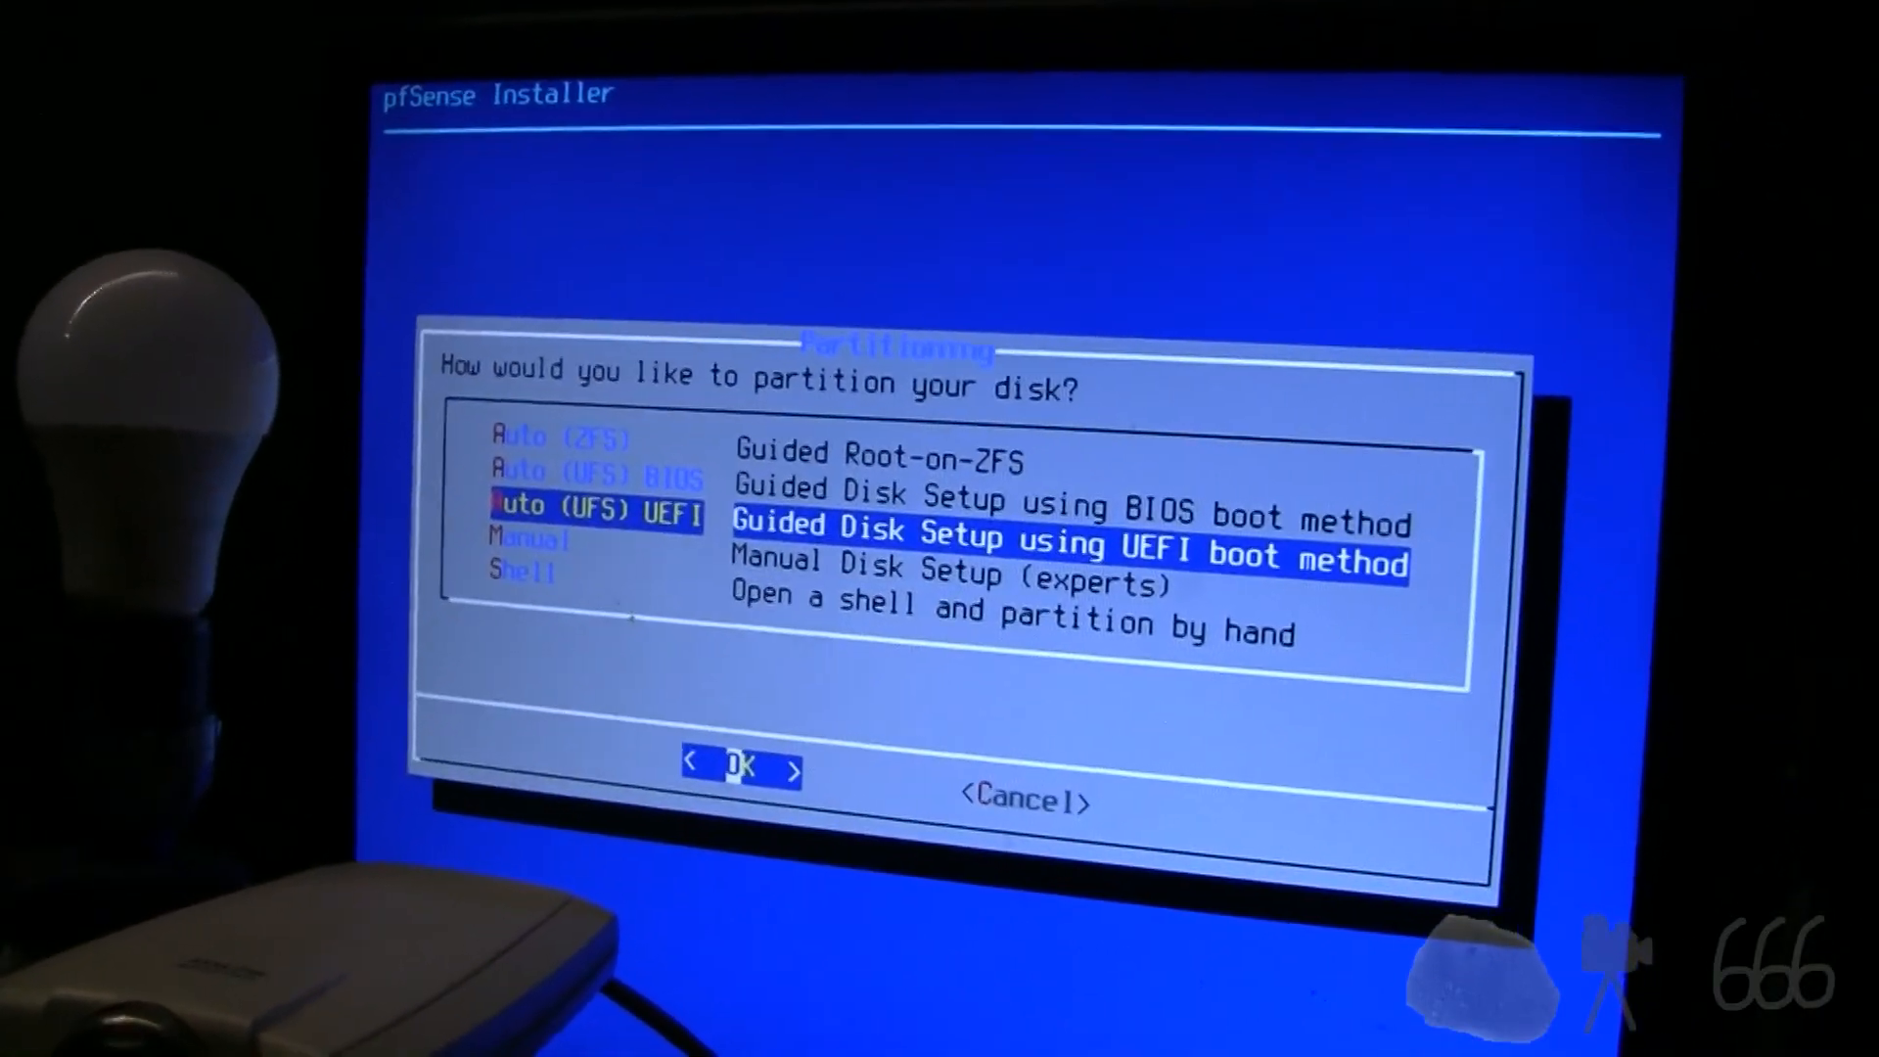
left_click(740, 767)
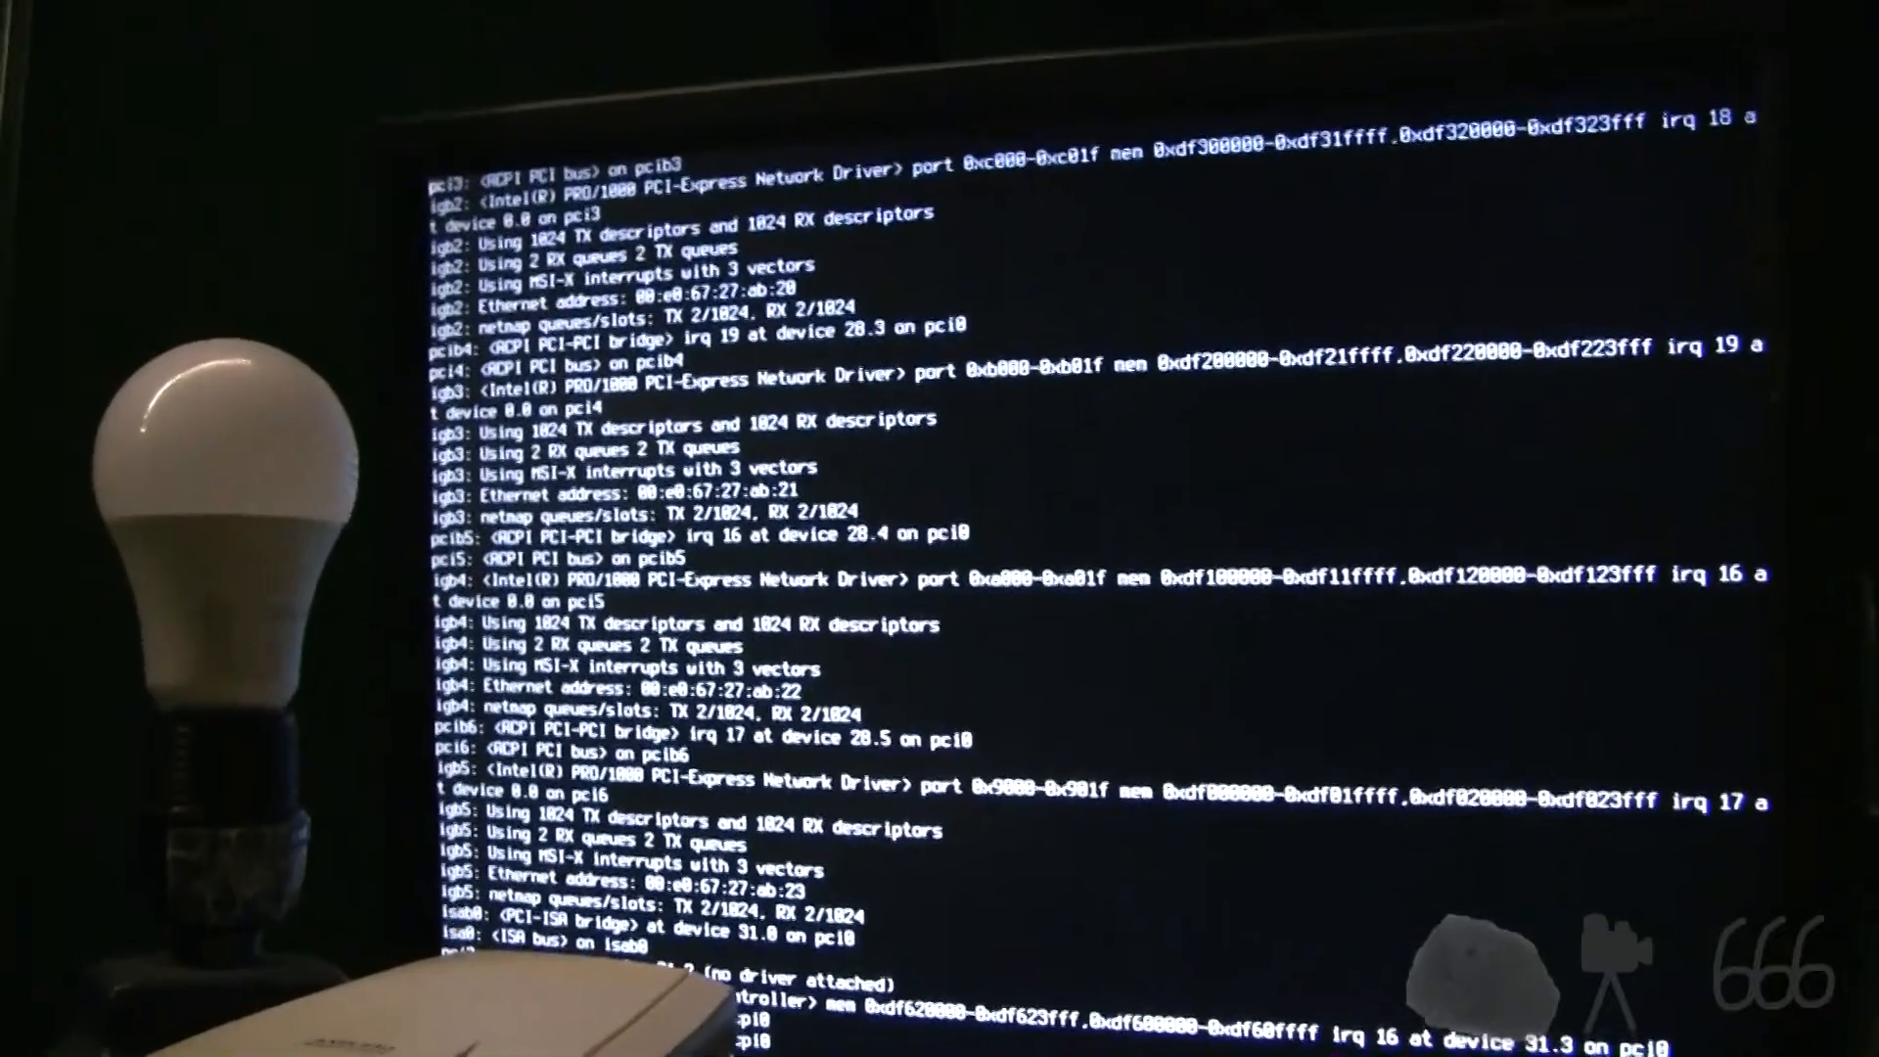
Step: Scroll the installed system's boot messages as it detects network cards
scroll("down", 3)
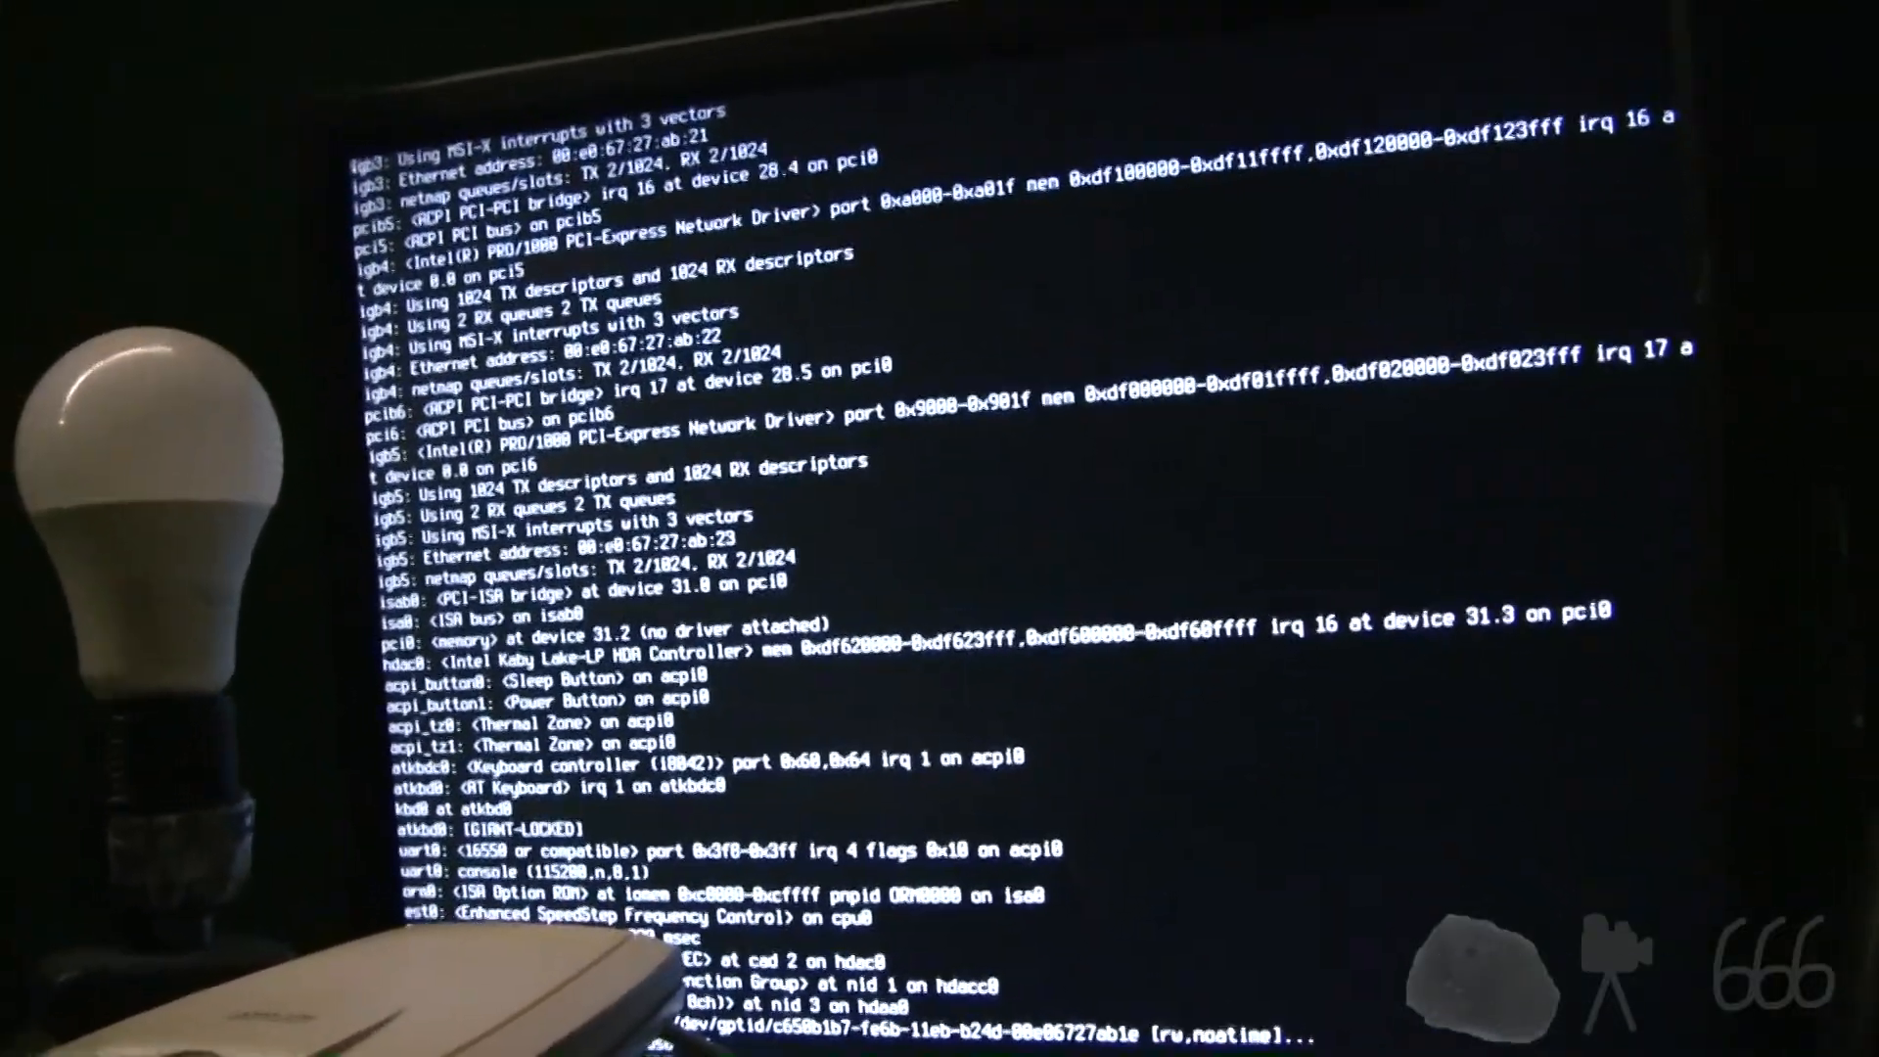